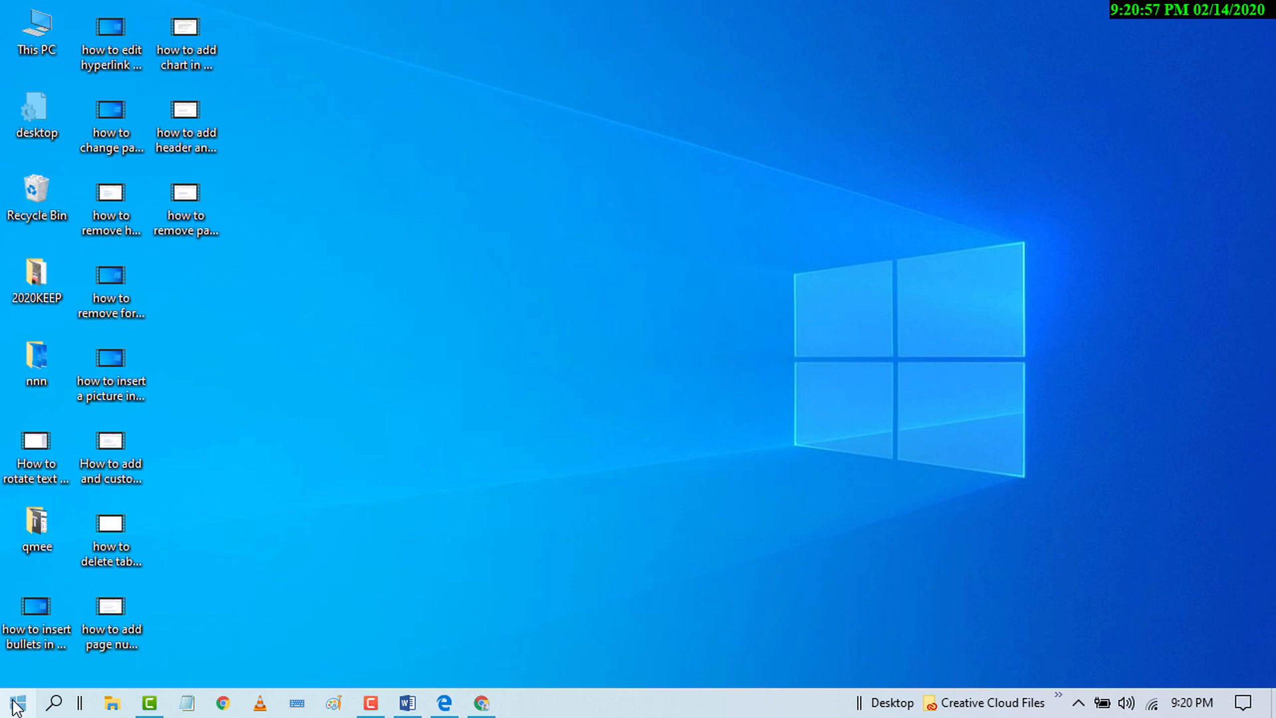
{"action": "mouse_move", "coordinate": [53, 705]}
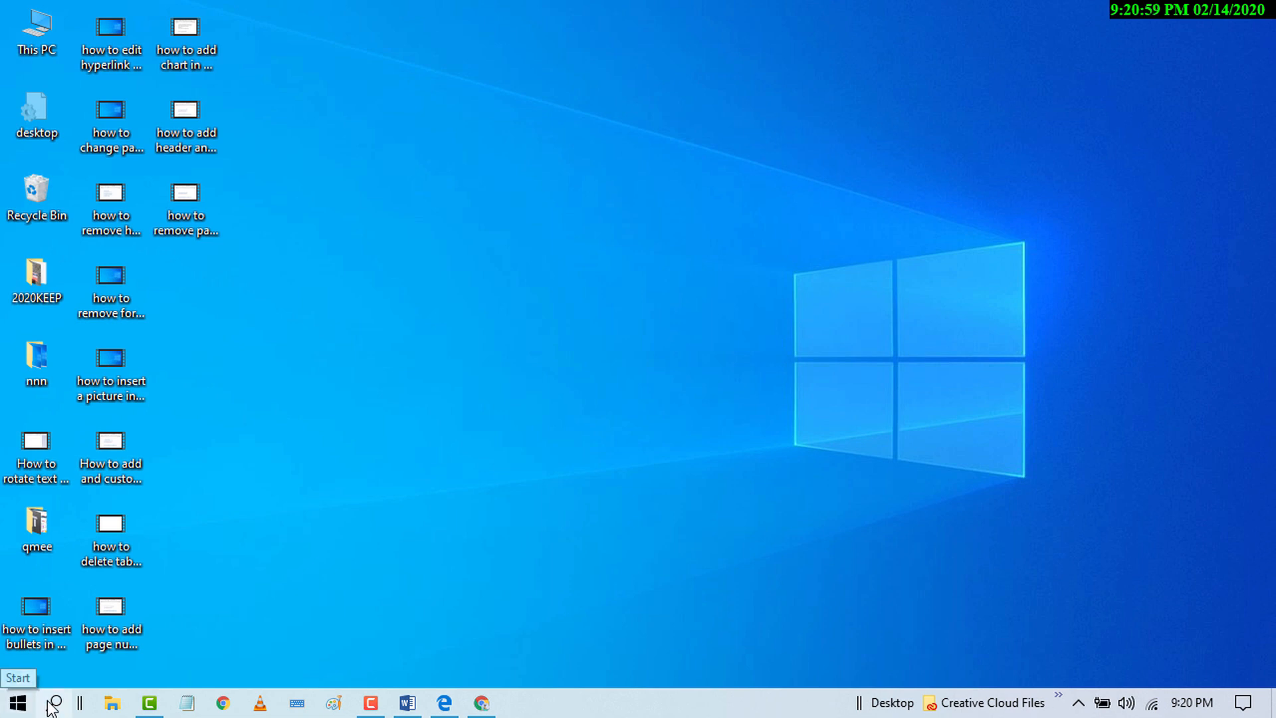
Step: Search Windows for "windows feature" to find Turn Windows features on or off
{"action": "left_click", "coordinate": [55, 702]}
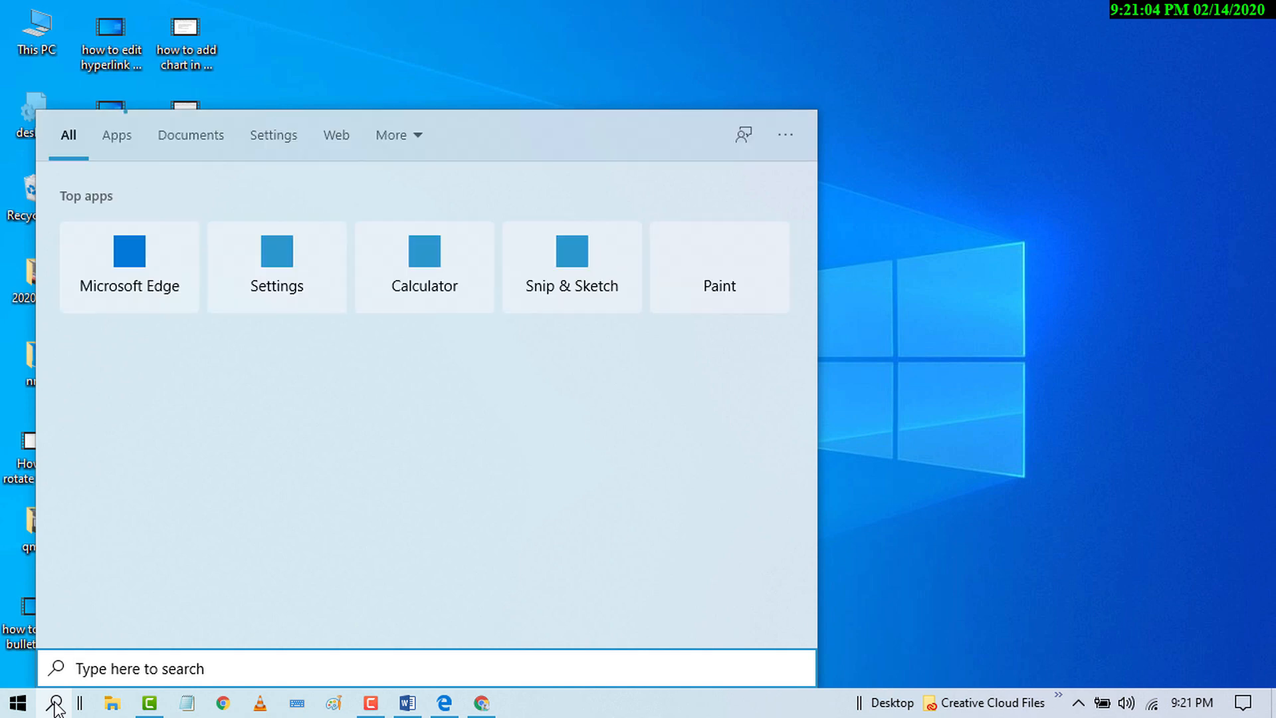
{"action": "type", "text": "window"}
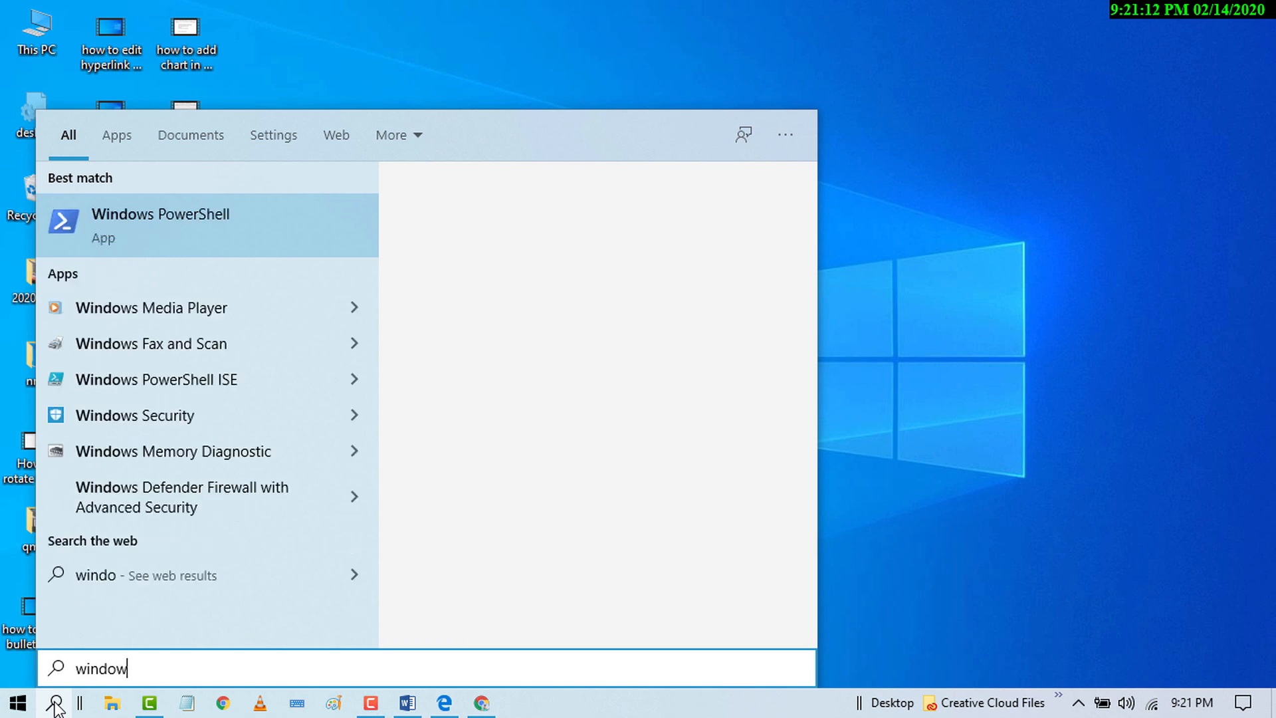
{"action": "type", "text": "s feature"}
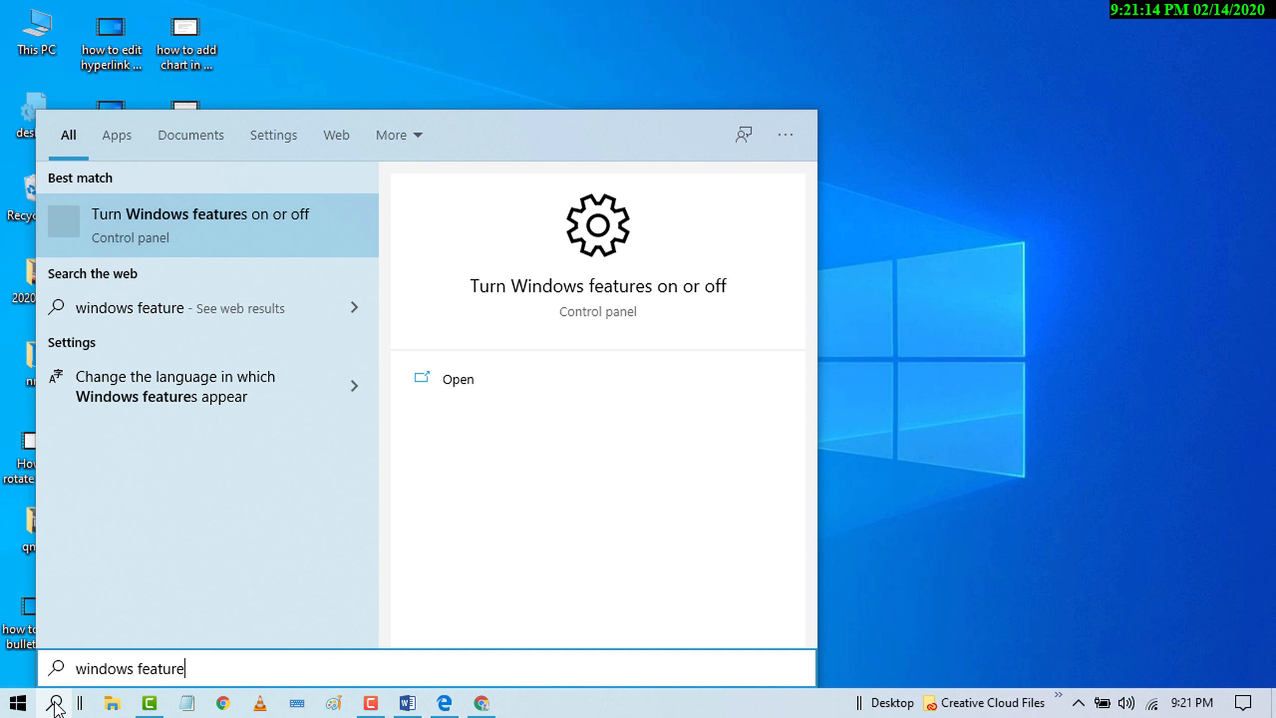
{"action": "mouse_move", "coordinate": [150, 223]}
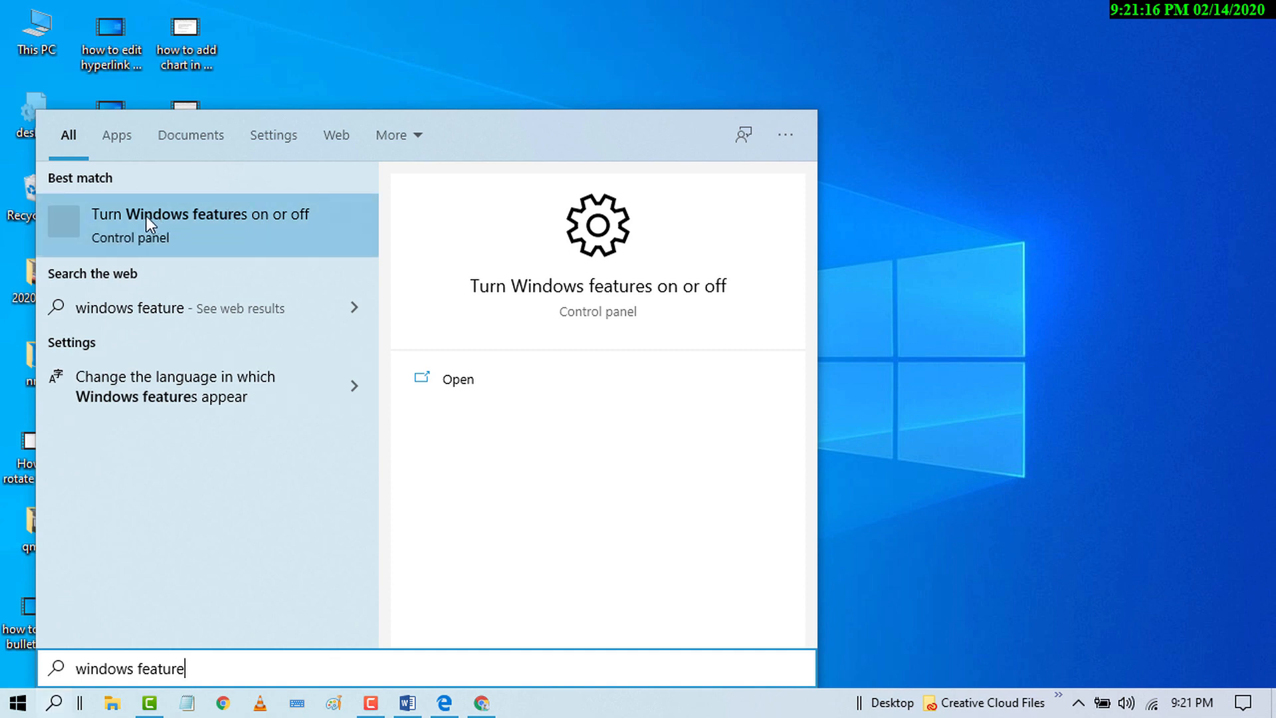
{"action": "mouse_move", "coordinate": [276, 226]}
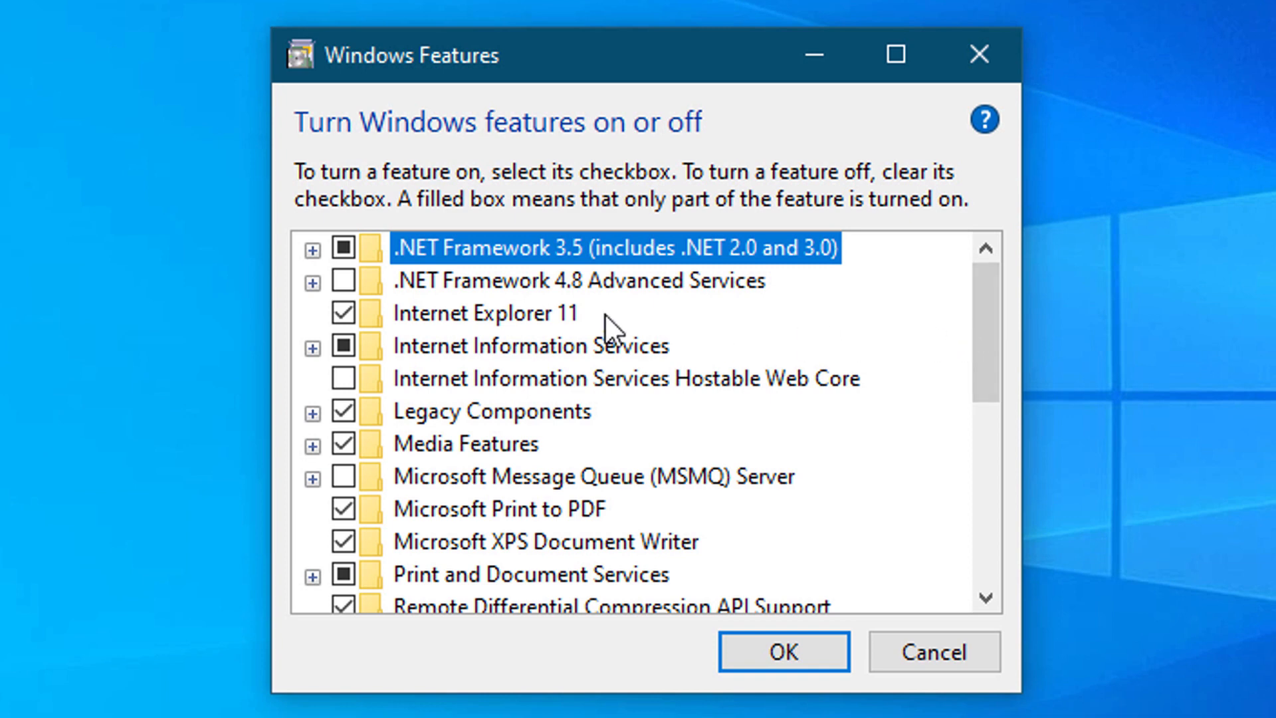
{"action": "mouse_move", "coordinate": [414, 362]}
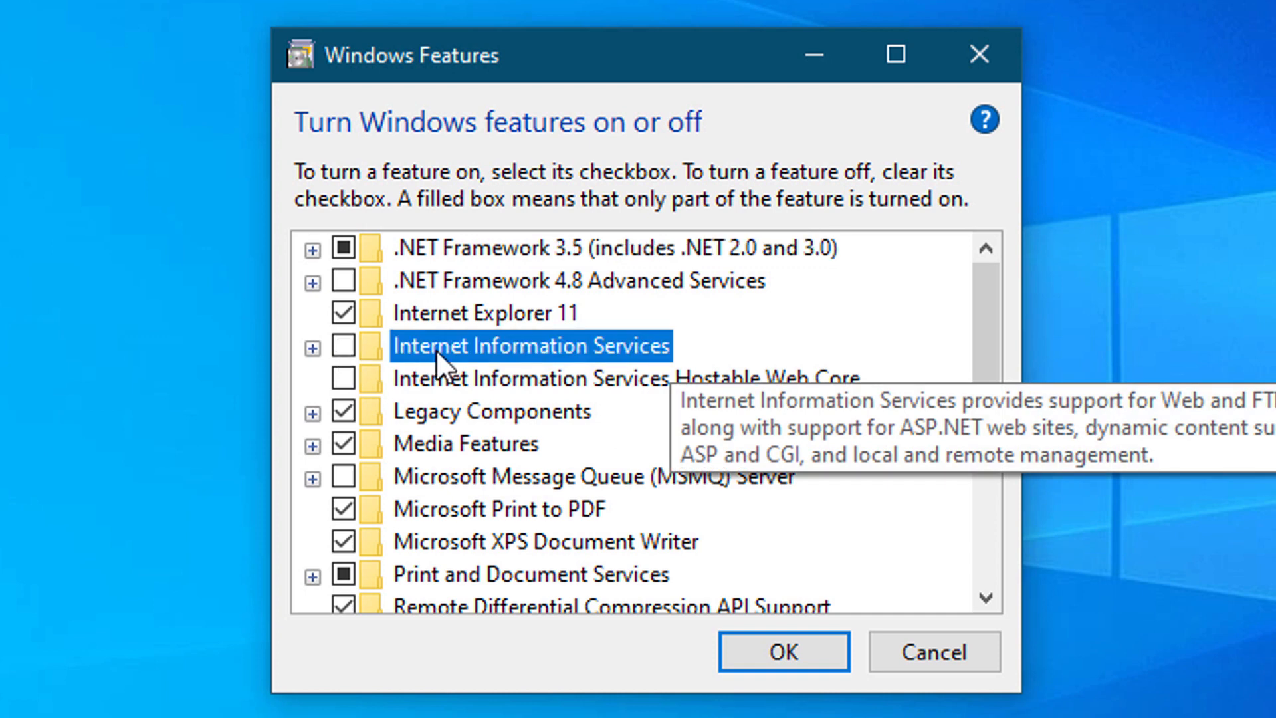
{"action": "mouse_move", "coordinate": [784, 651]}
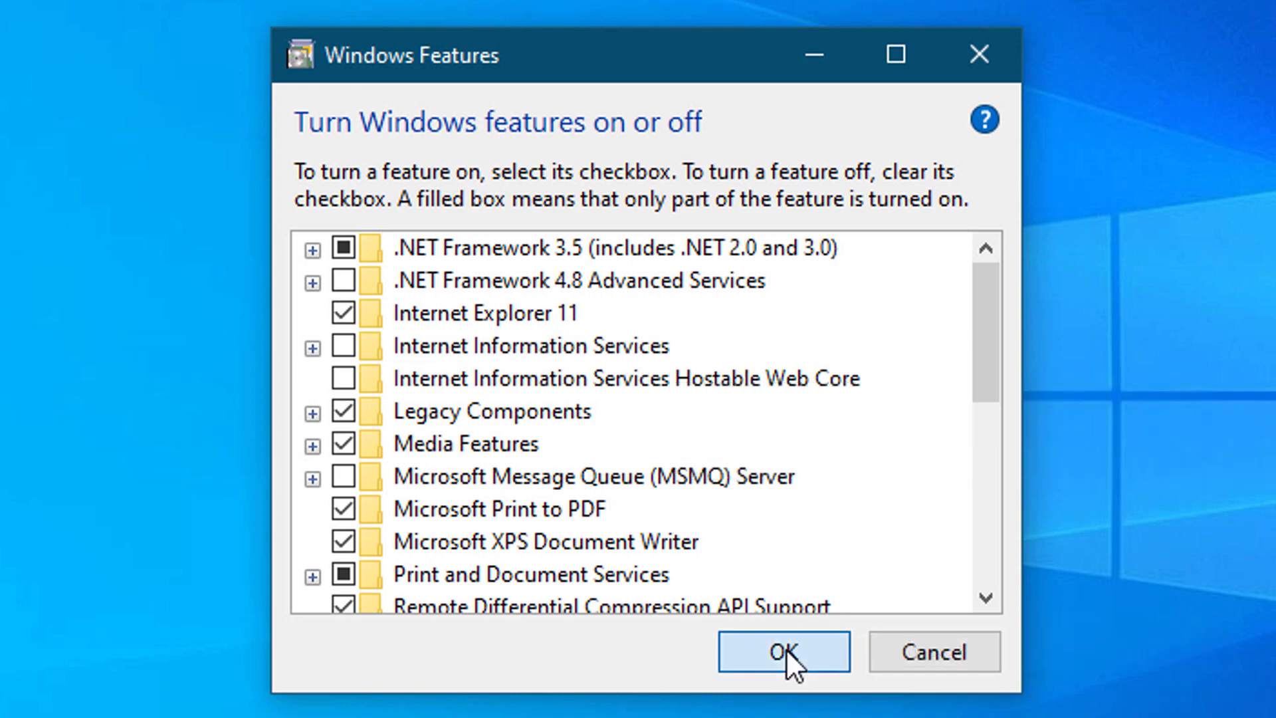
Step: Apply the change with Internet Information Services unchecked via OK
{"action": "left_click", "coordinate": [782, 651]}
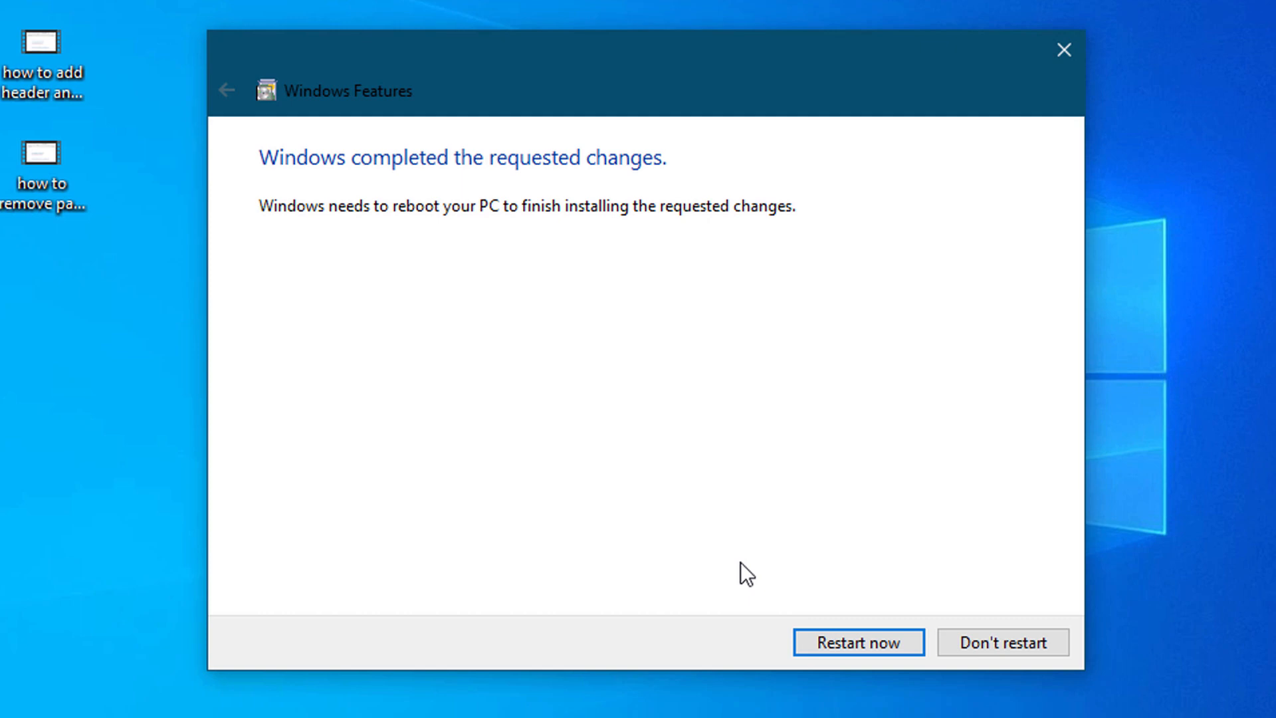
{"action": "mouse_move", "coordinate": [393, 275]}
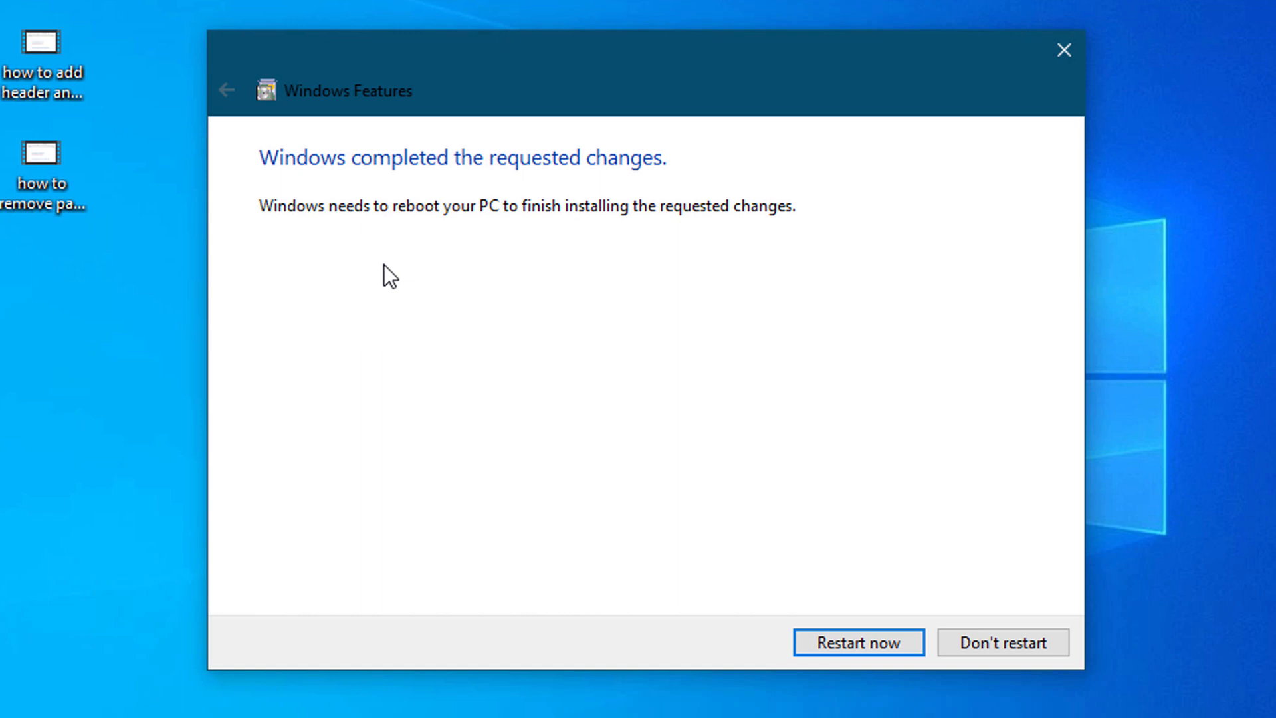
{"action": "mouse_move", "coordinate": [492, 236]}
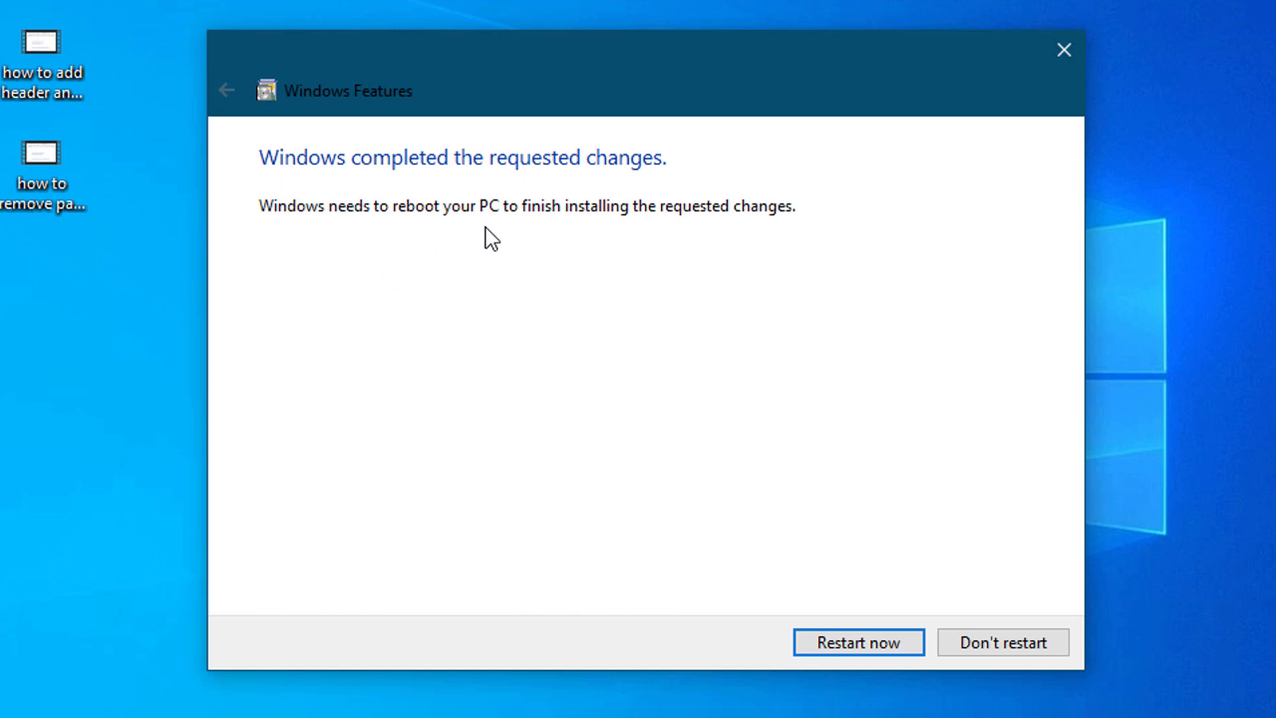